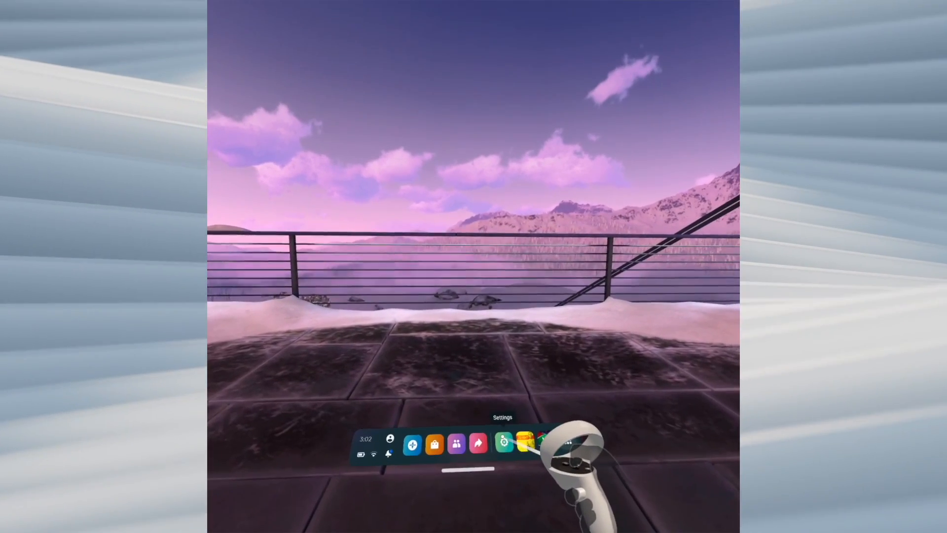
Step: Open Settings from the universal menu dock and enter the Hand Tracking section
{"action": "left_click", "coordinate": [503, 442]}
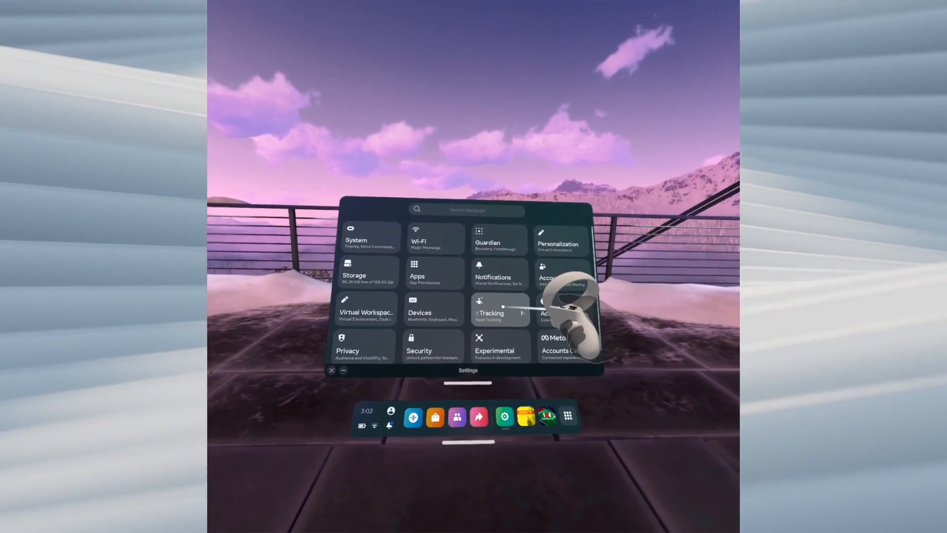
{"action": "left_click", "coordinate": [493, 309]}
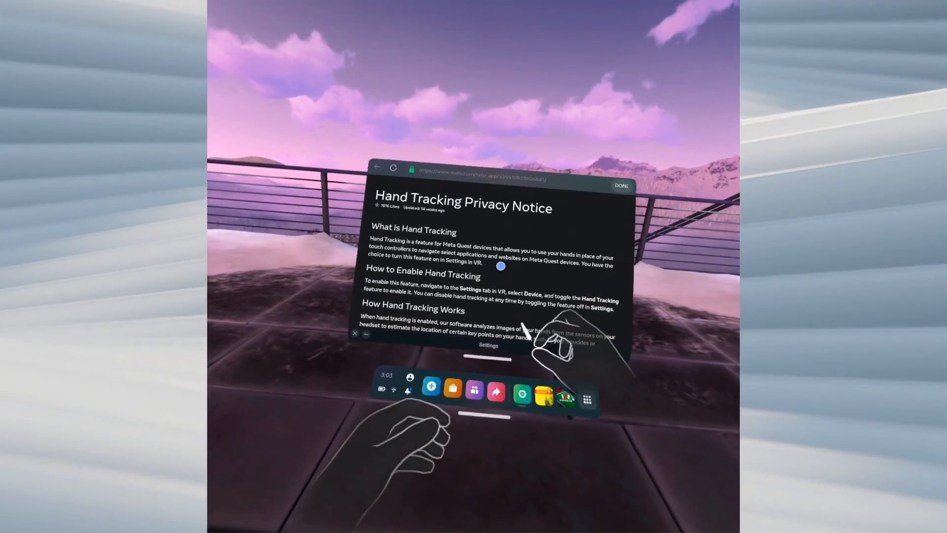
Step: Scroll the Hand Tracking Privacy Notice down to What Data Is Collected
{"action": "scroll", "scroll_direction": "down", "scroll_amount": 3}
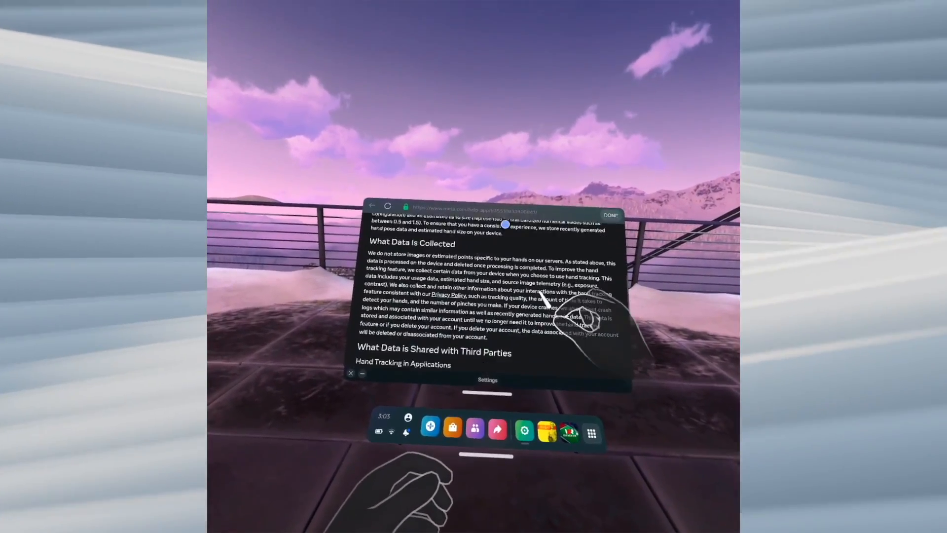
{"action": "scroll", "scroll_direction": "down", "scroll_amount": 3}
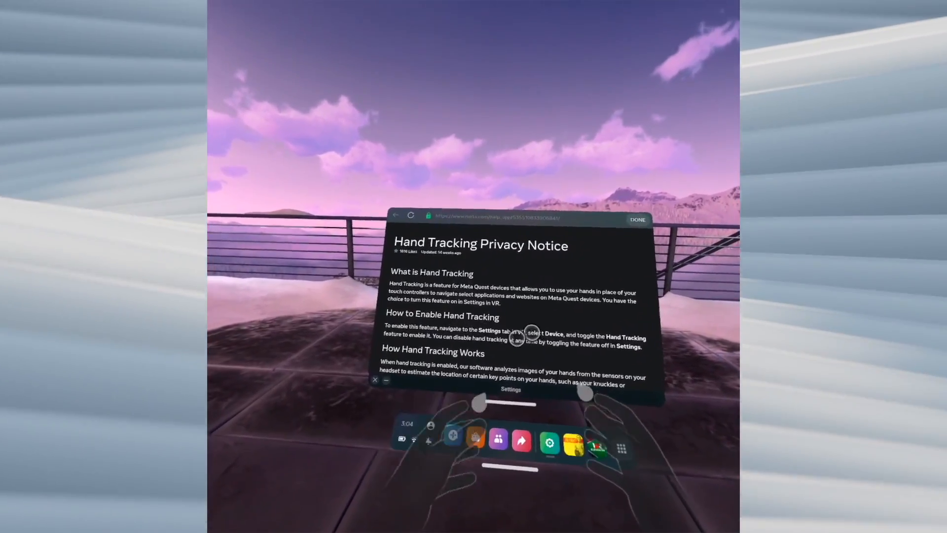
Step: Pinch-scroll the privacy notice down, then back up to its title
{"action": "scroll", "scroll_direction": "down", "scroll_amount": 3}
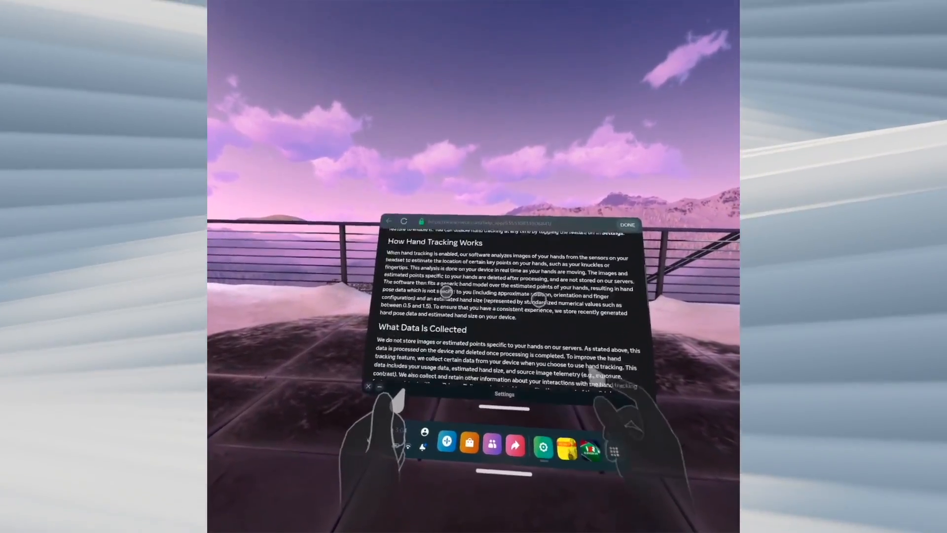
{"action": "scroll", "scroll_direction": "up", "scroll_amount": 3}
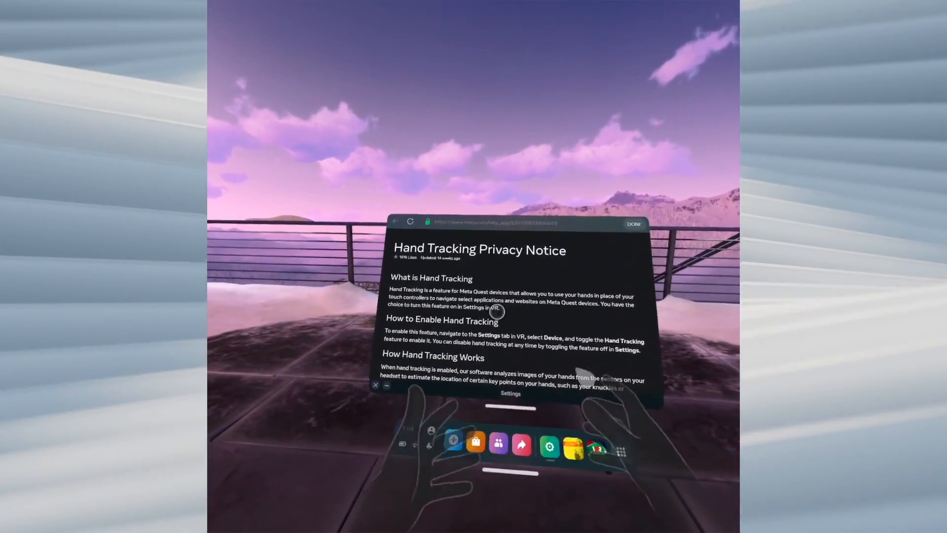